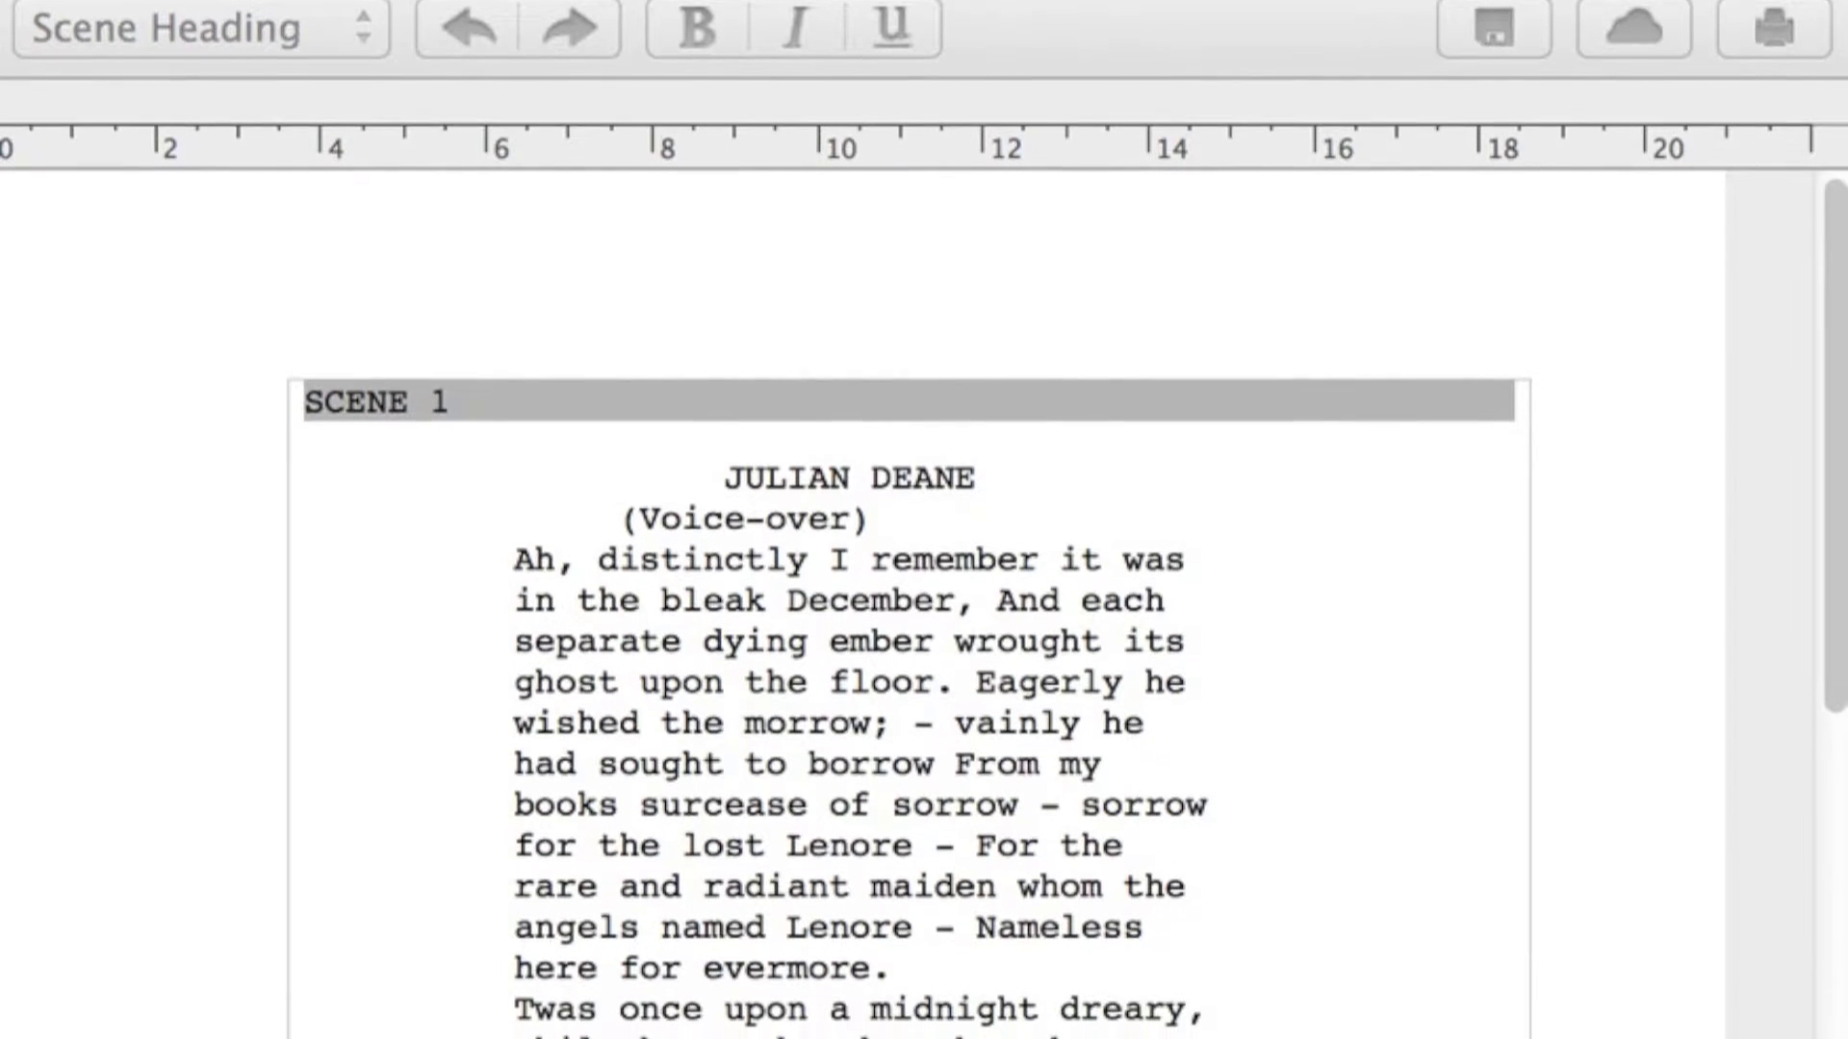
scroll(down, 3)
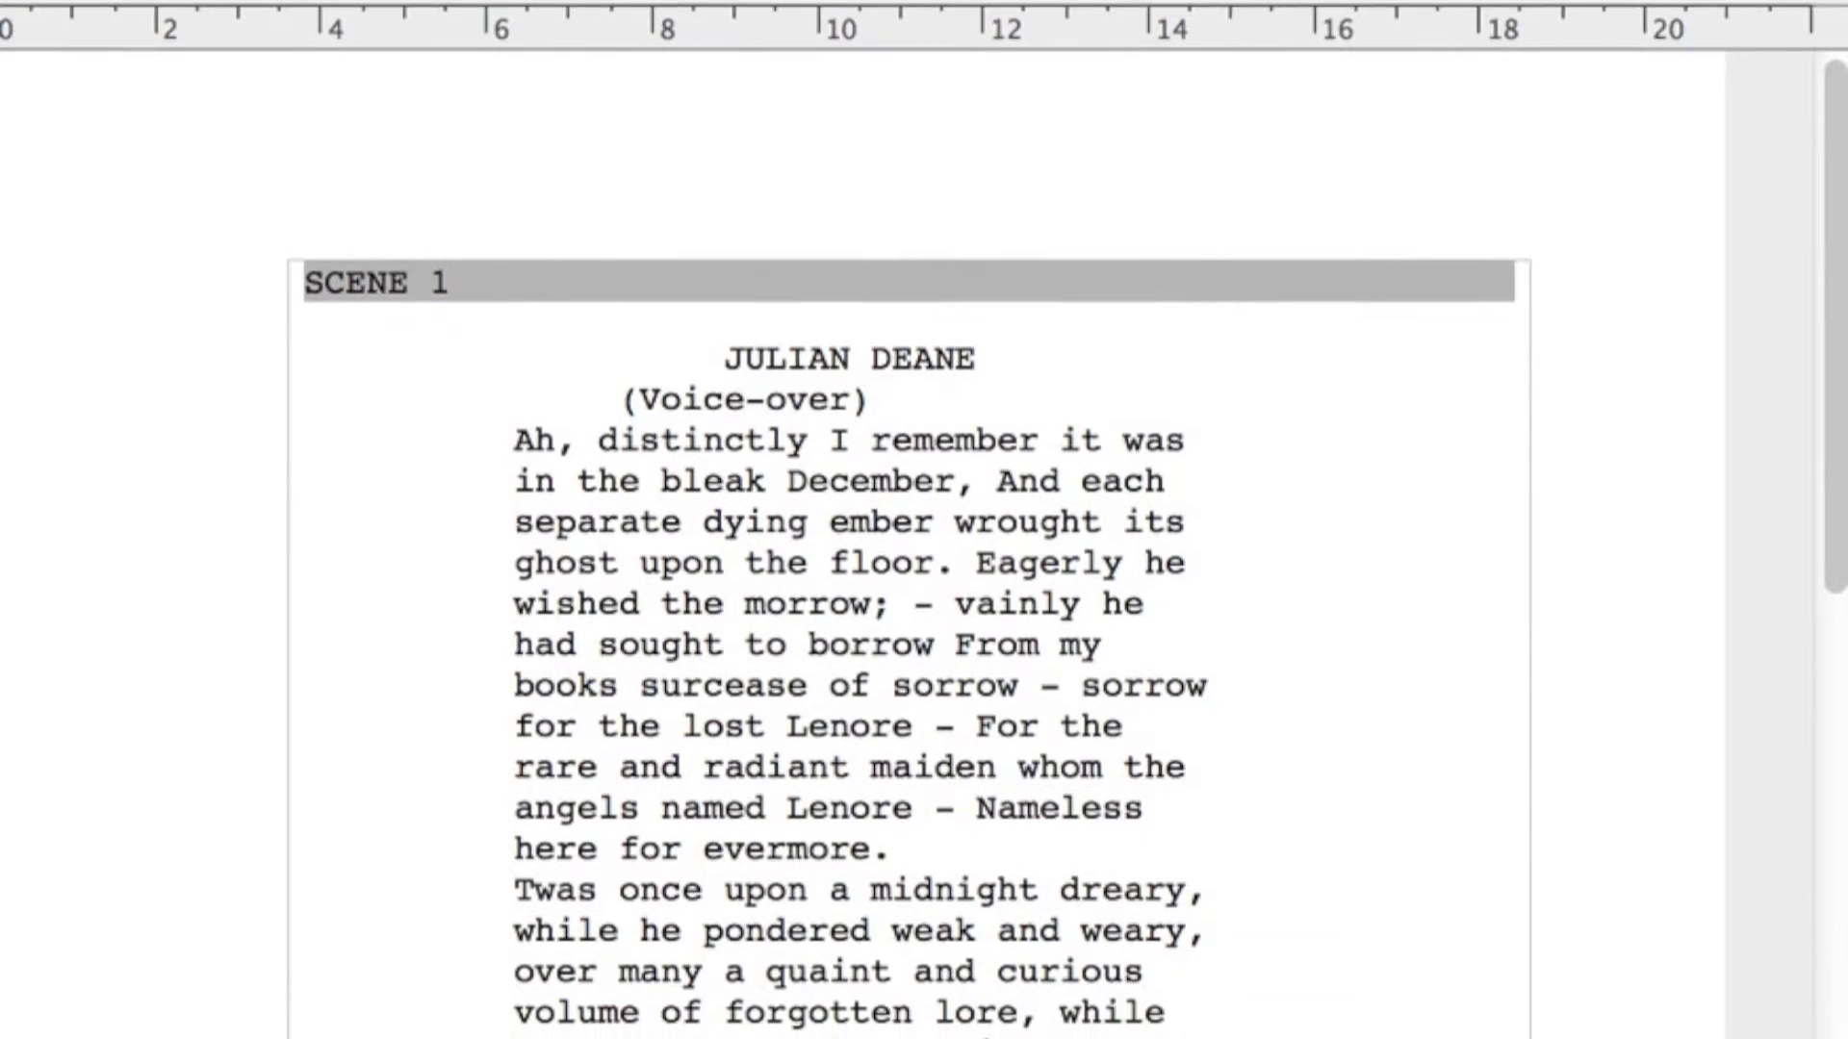
scroll(down, 3)
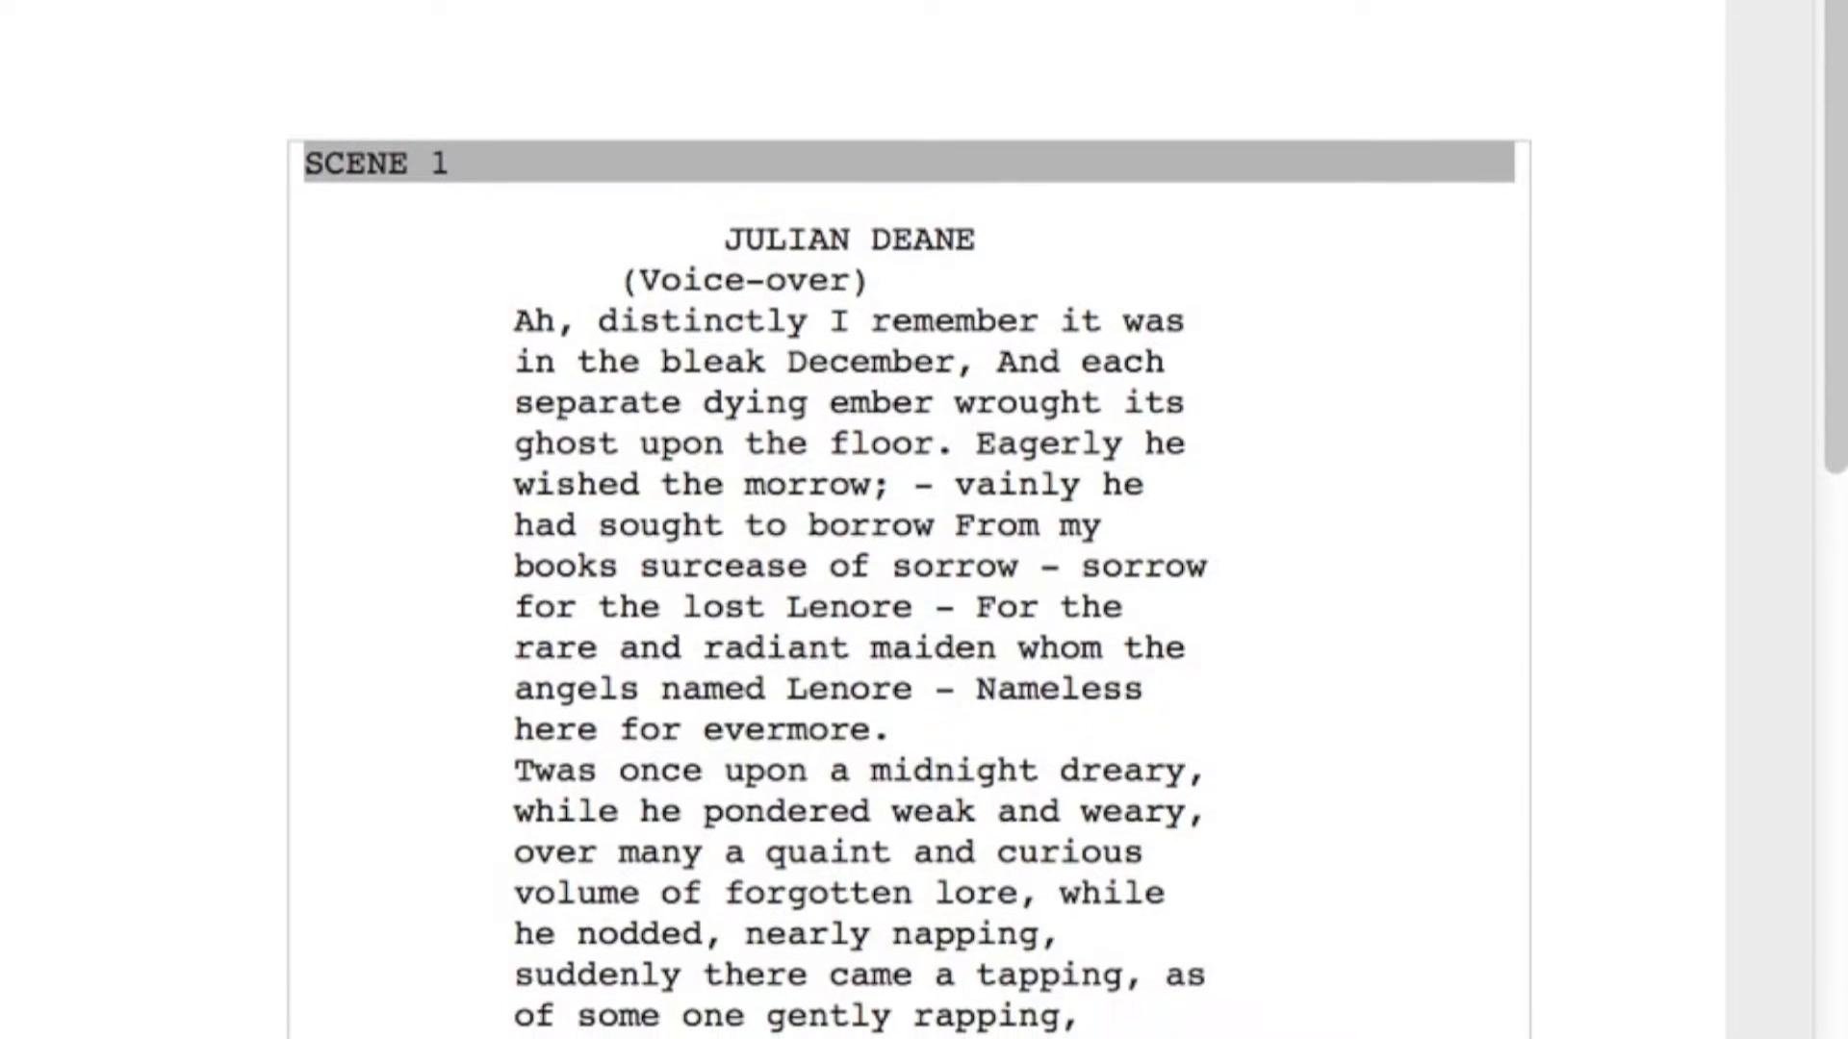
scroll(down, 3)
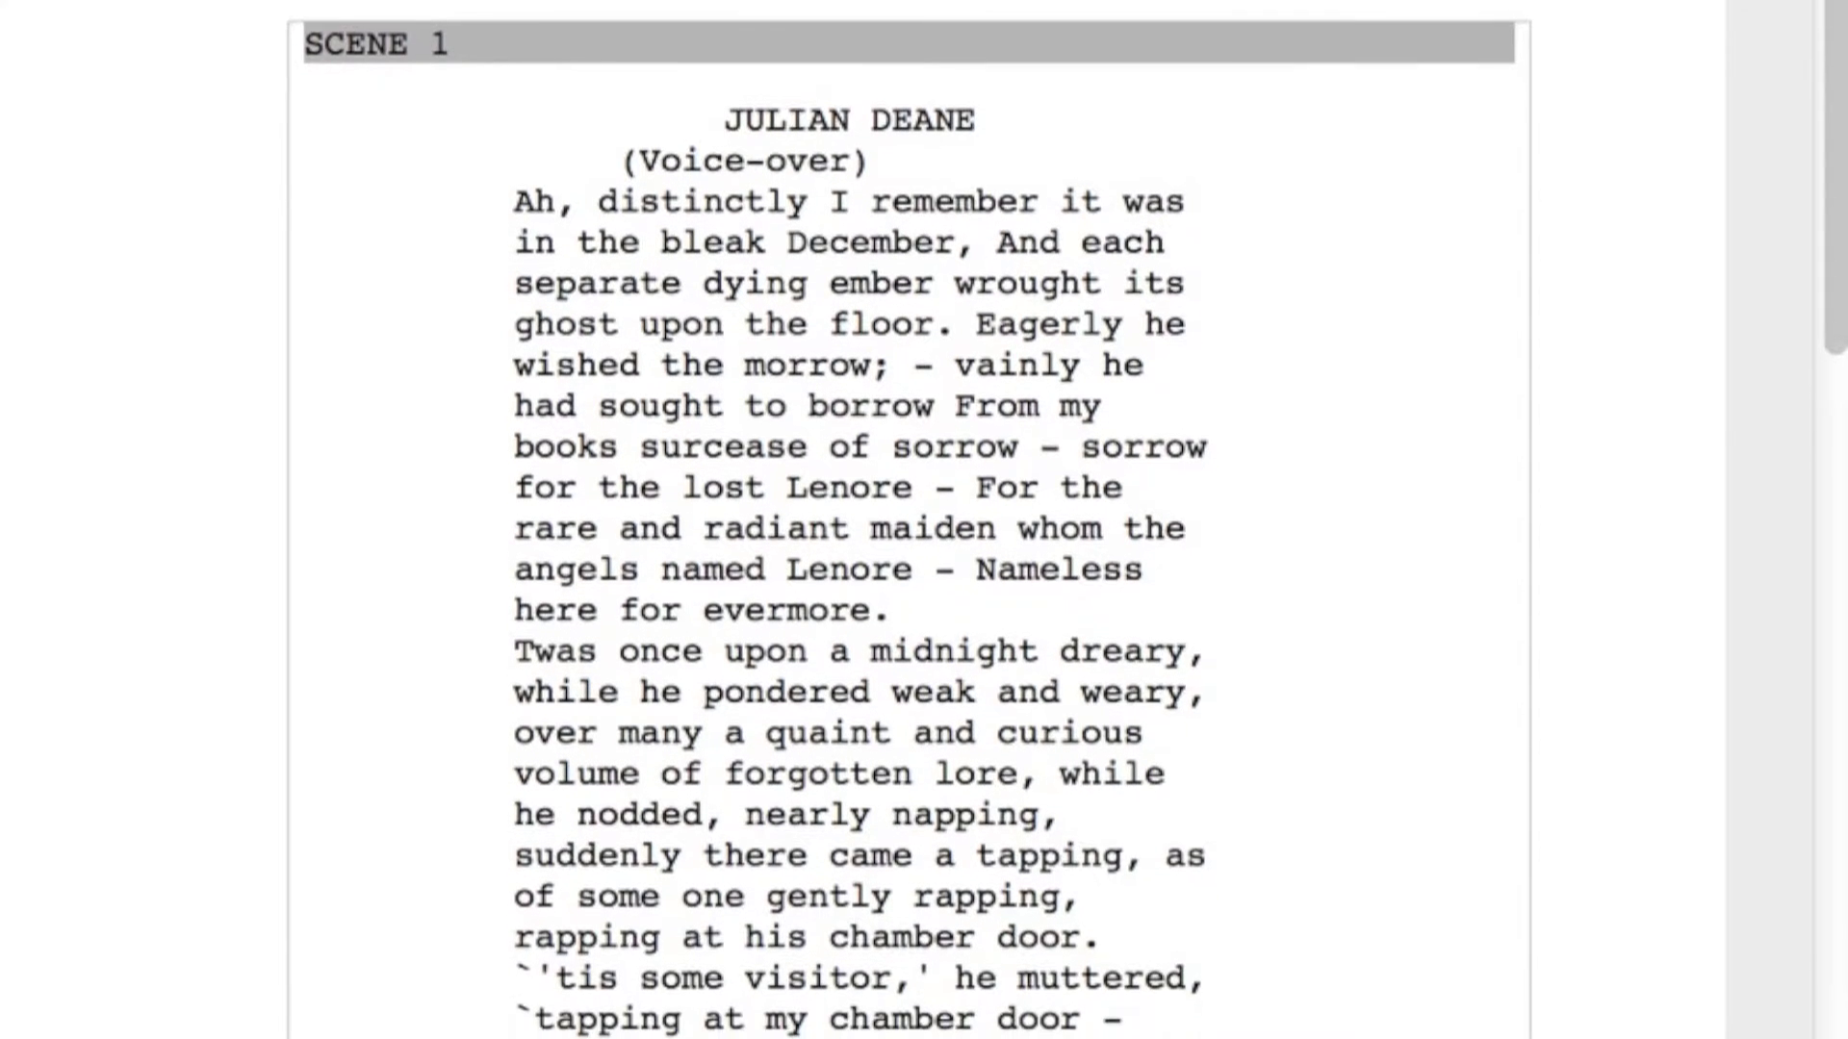
scroll(down, 3)
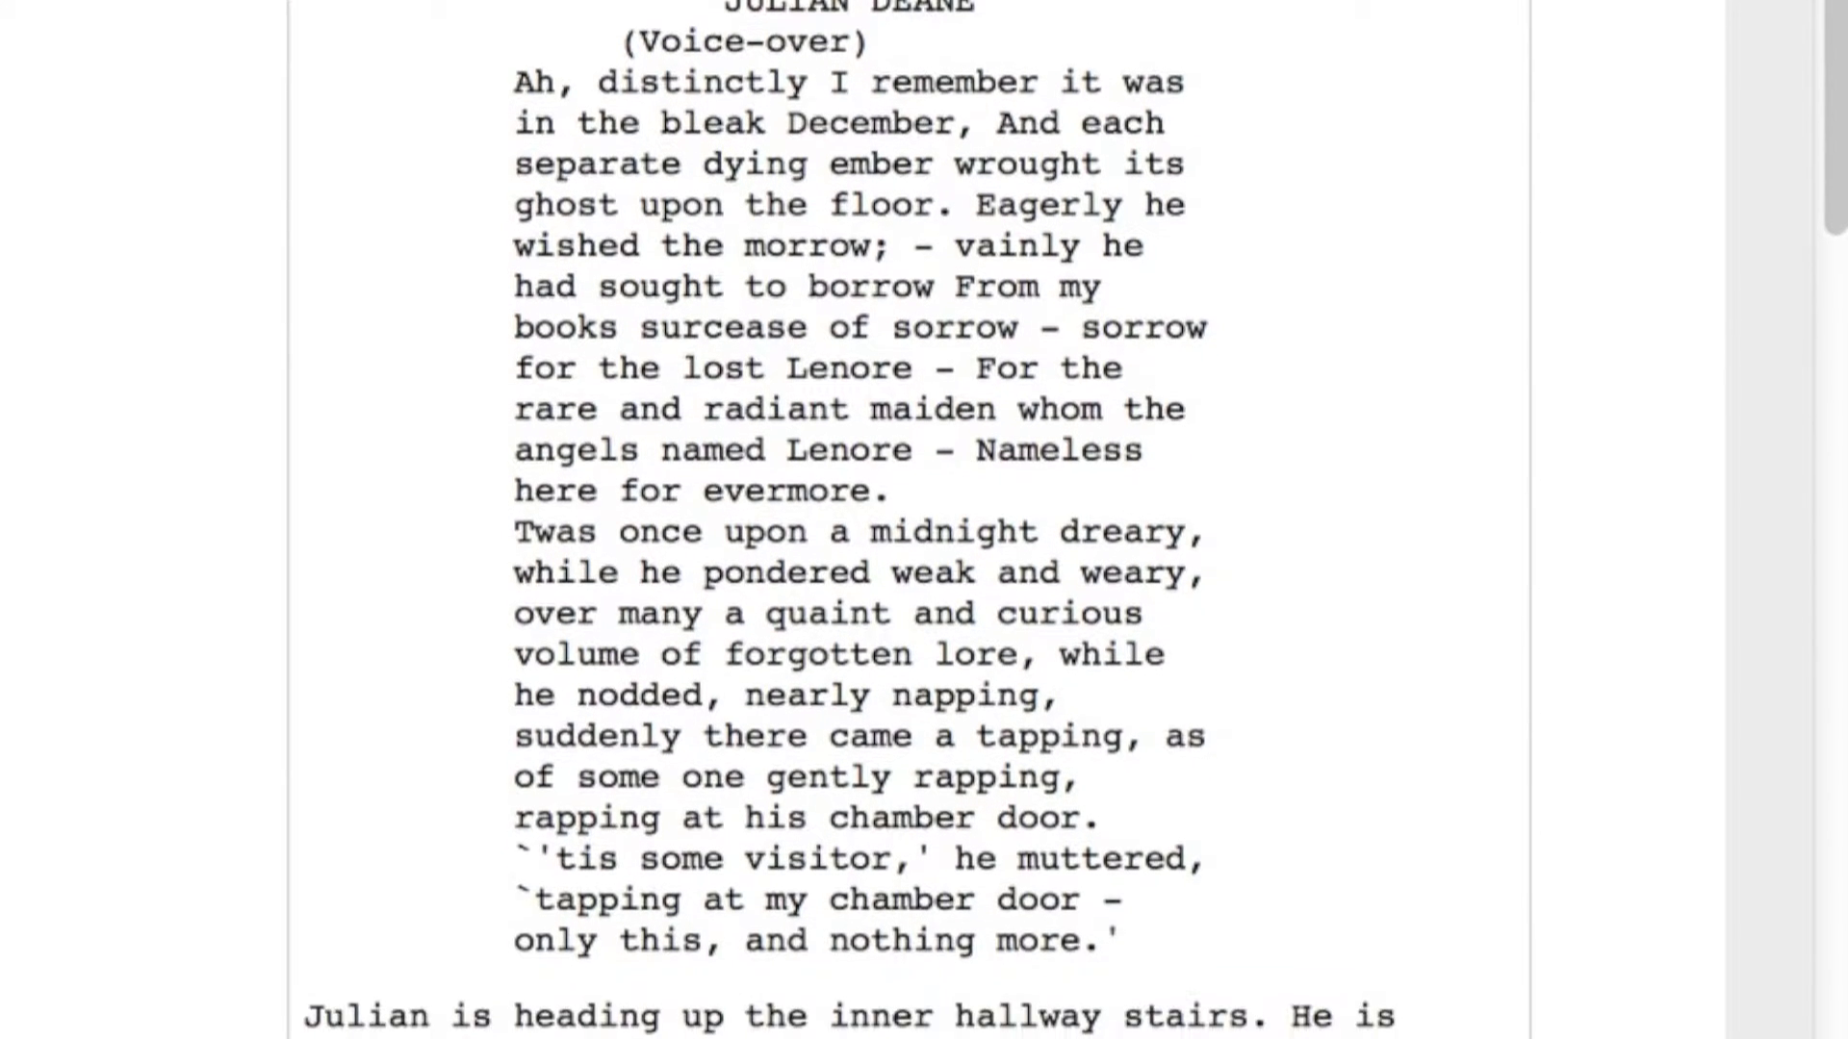
scroll(down, 3)
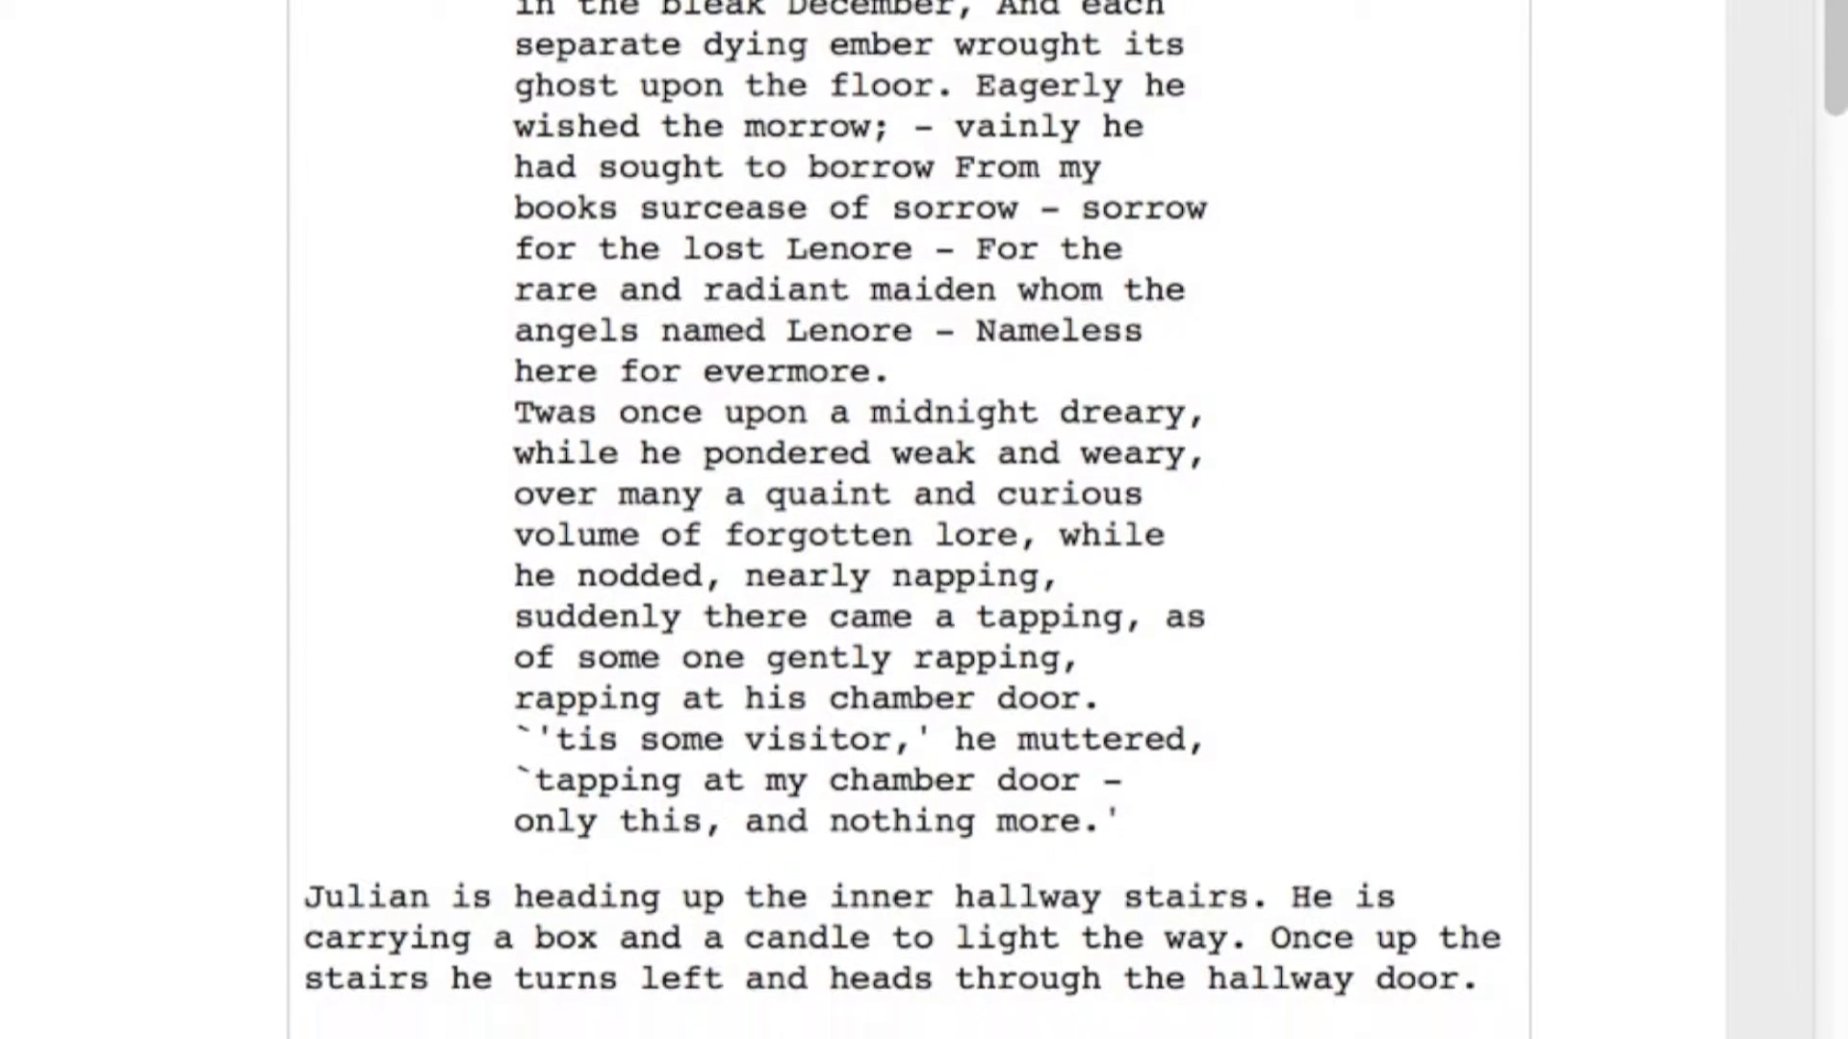
scroll(down, 3)
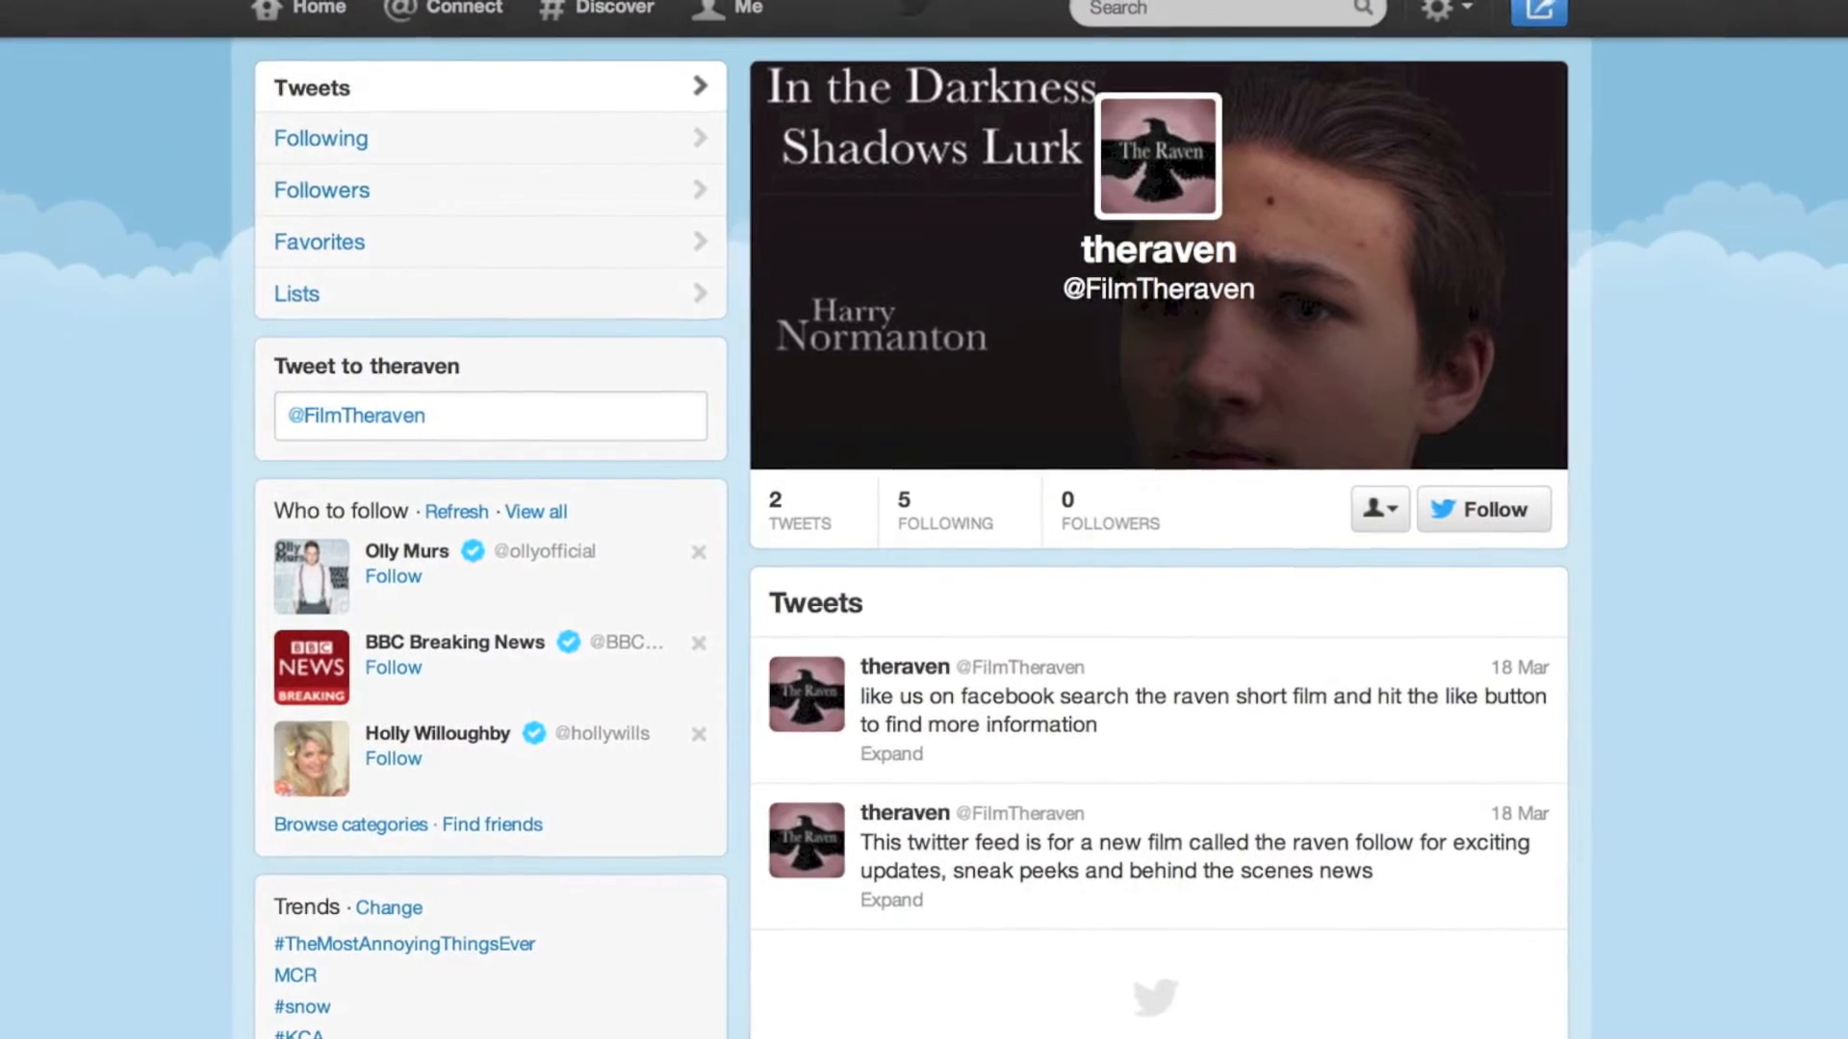
scroll(down, 3)
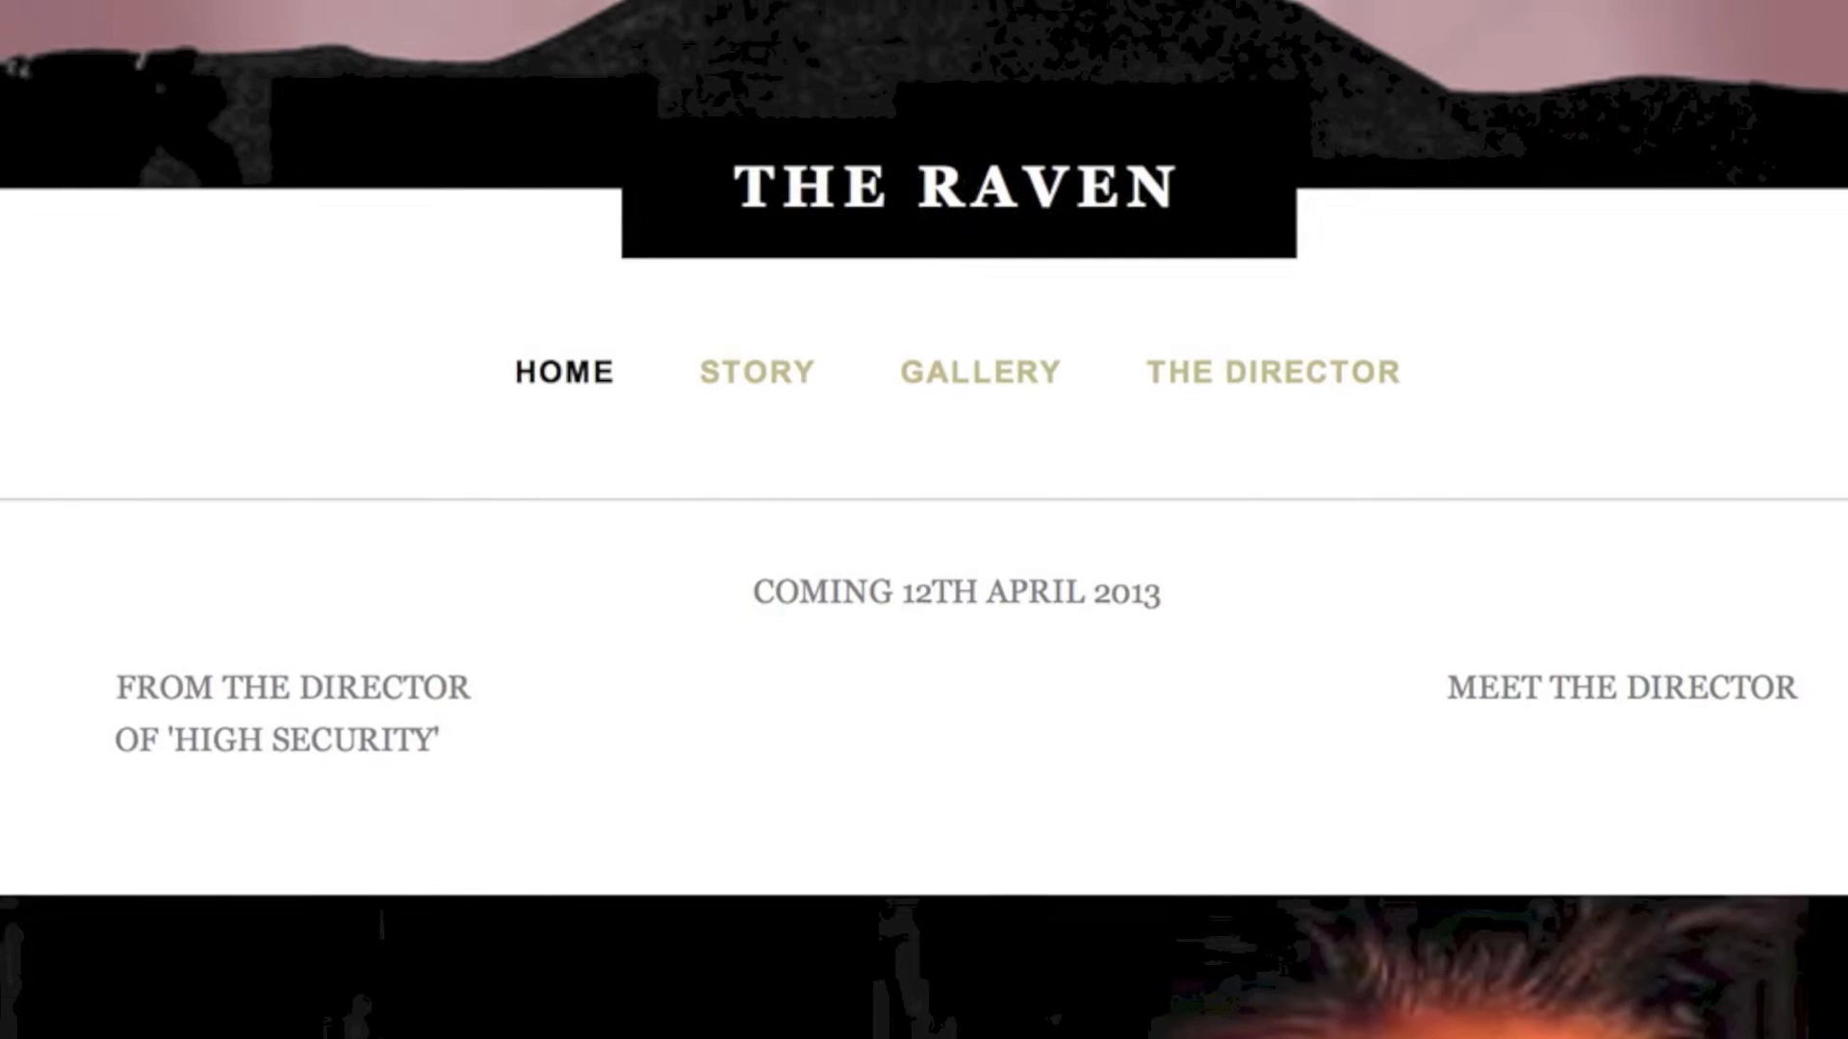
scroll(down, 3)
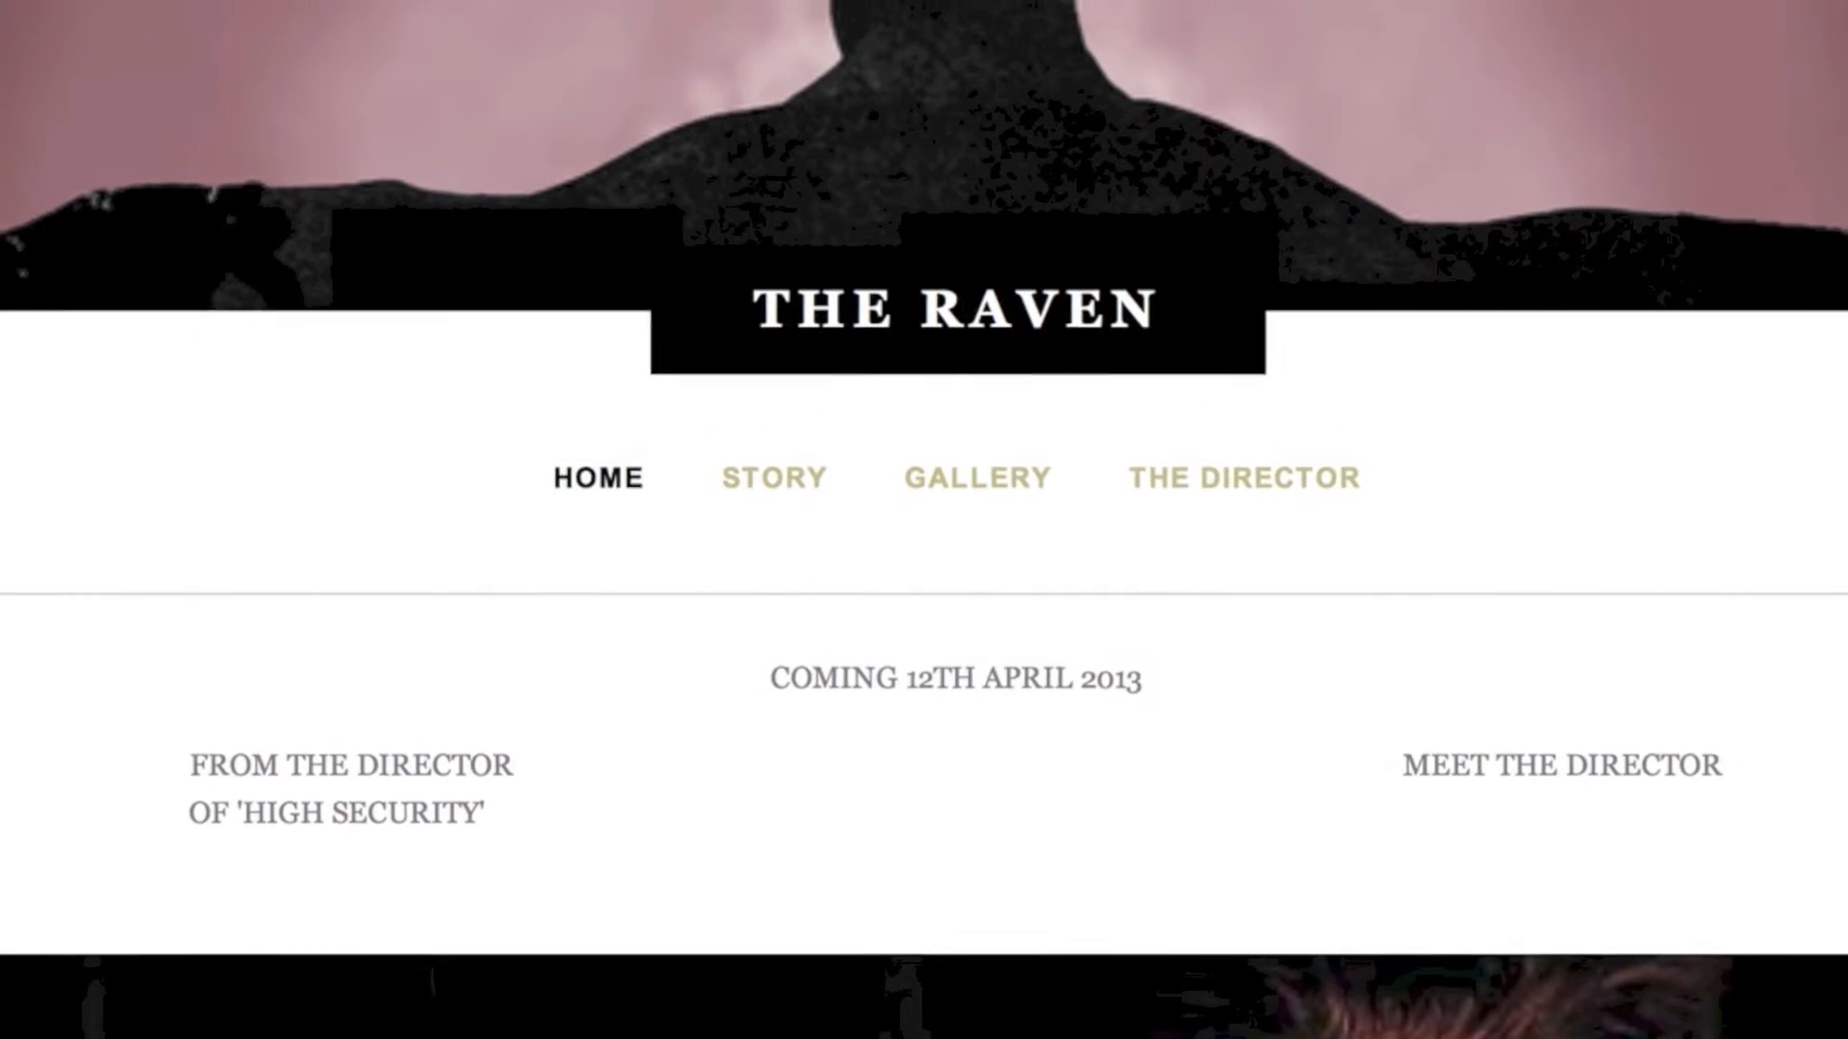
scroll(down, 3)
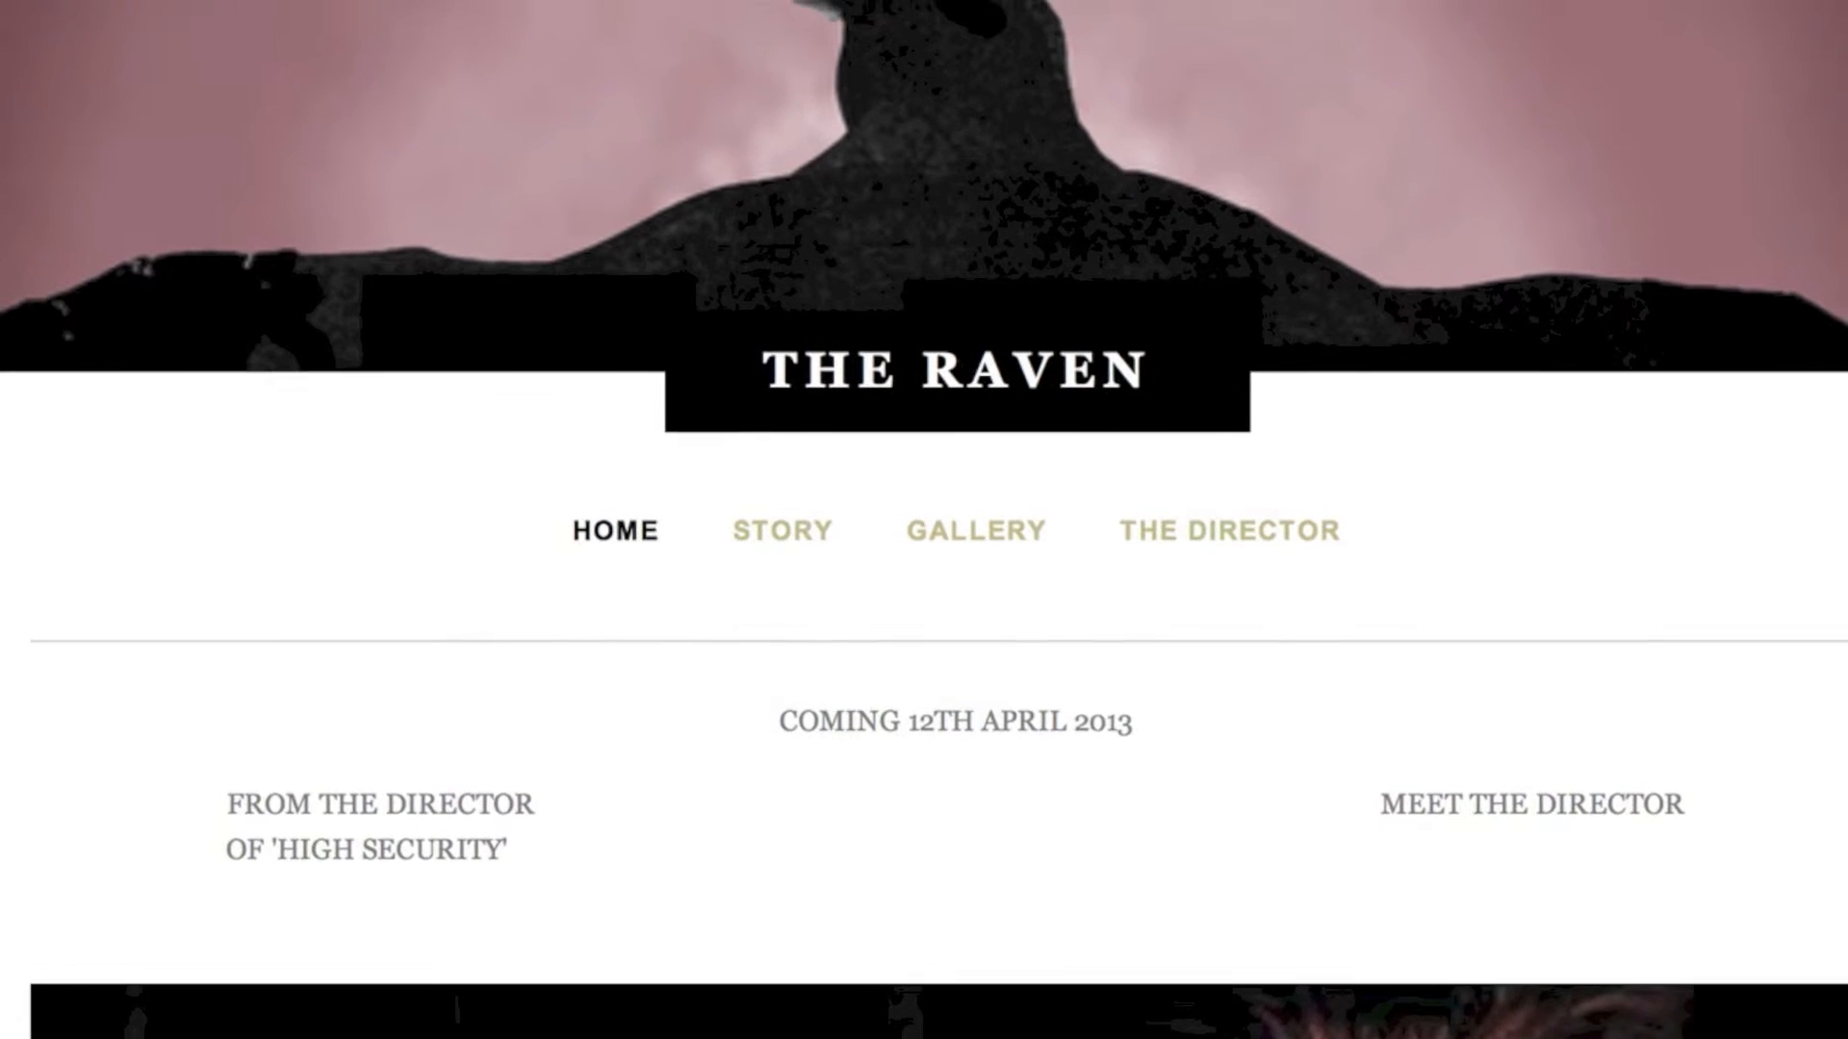
scroll(down, 3)
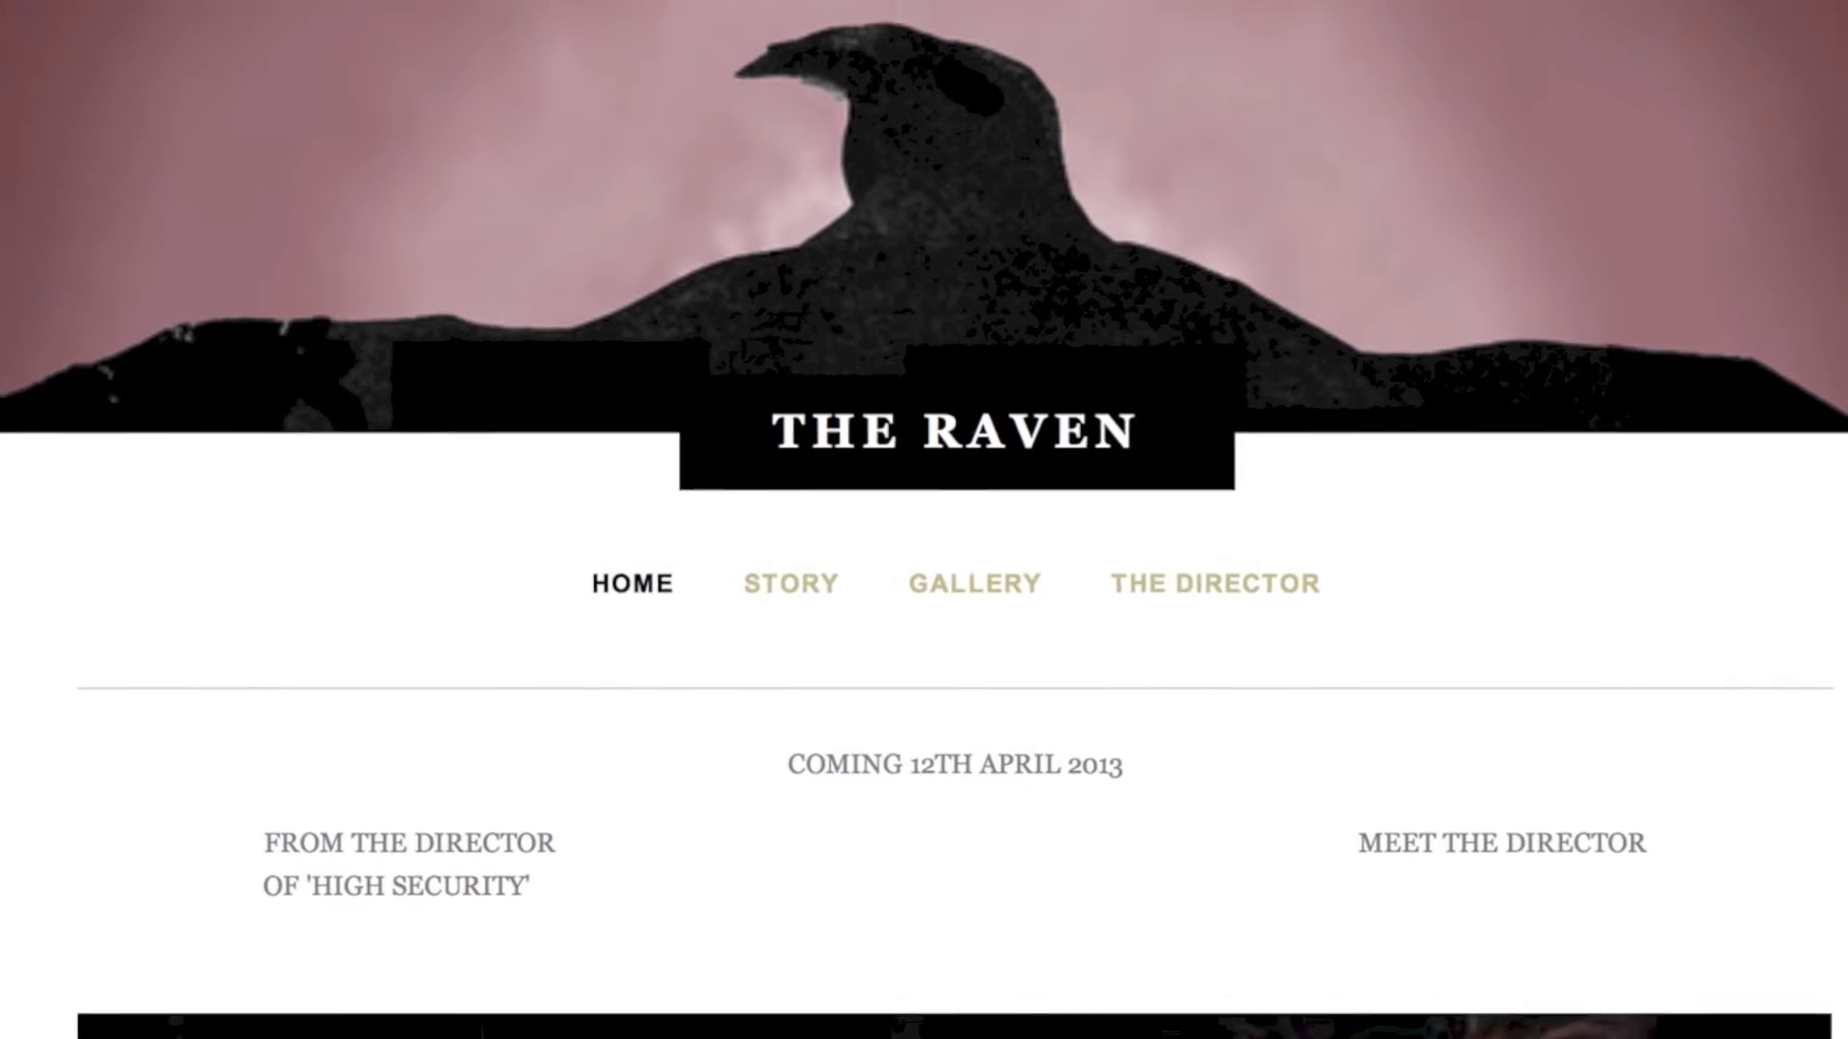